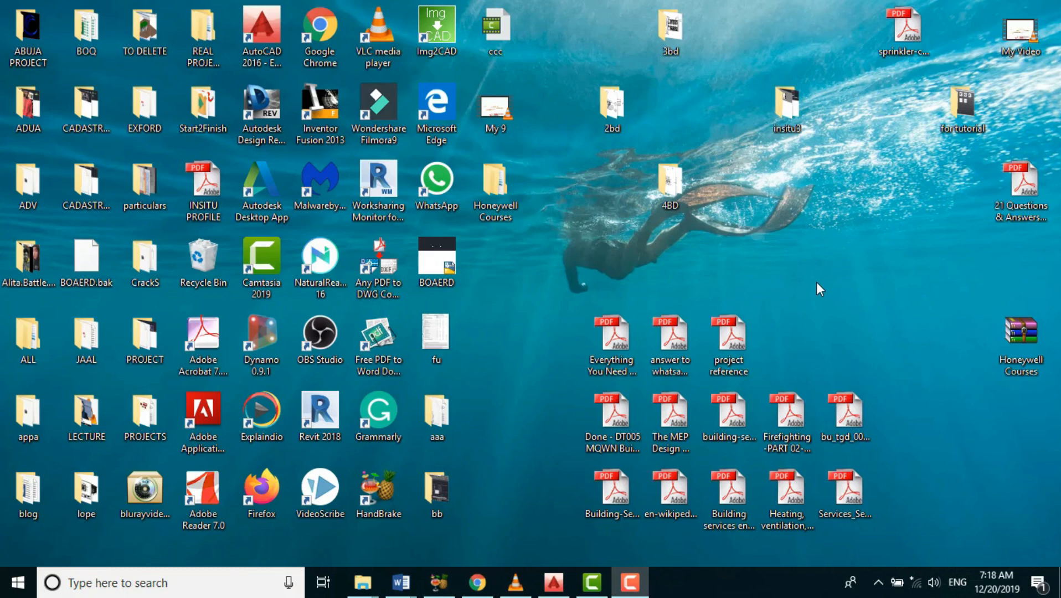
mouse_move(820, 298)
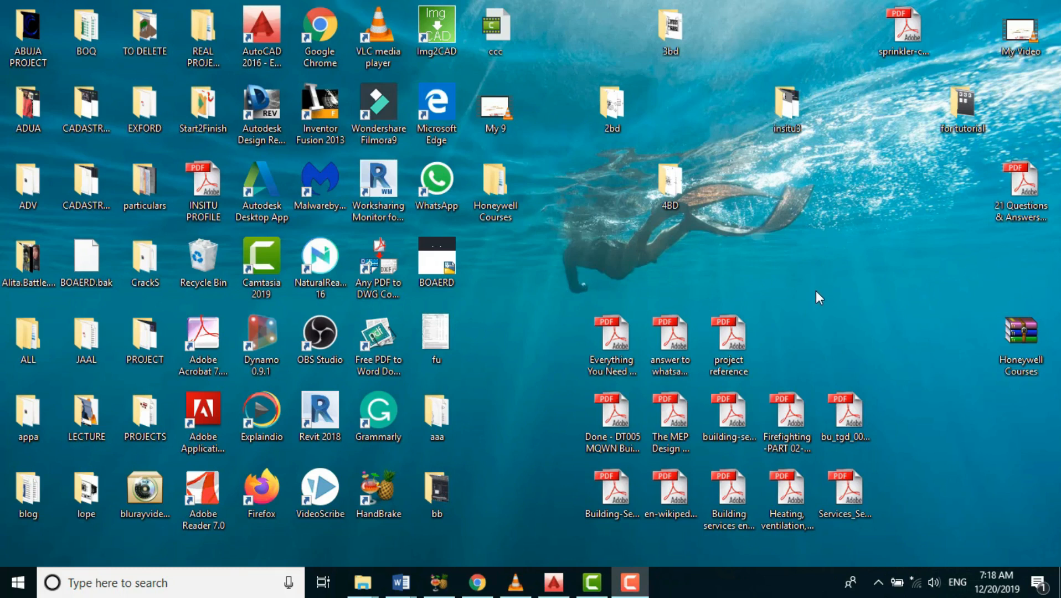
mouse_move(648, 329)
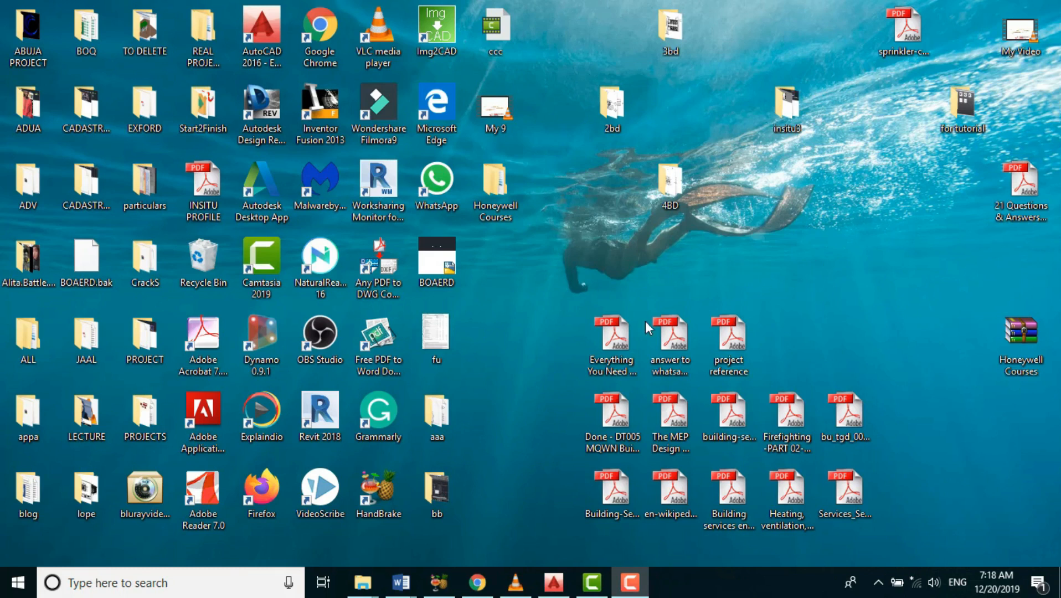
mouse_move(555, 297)
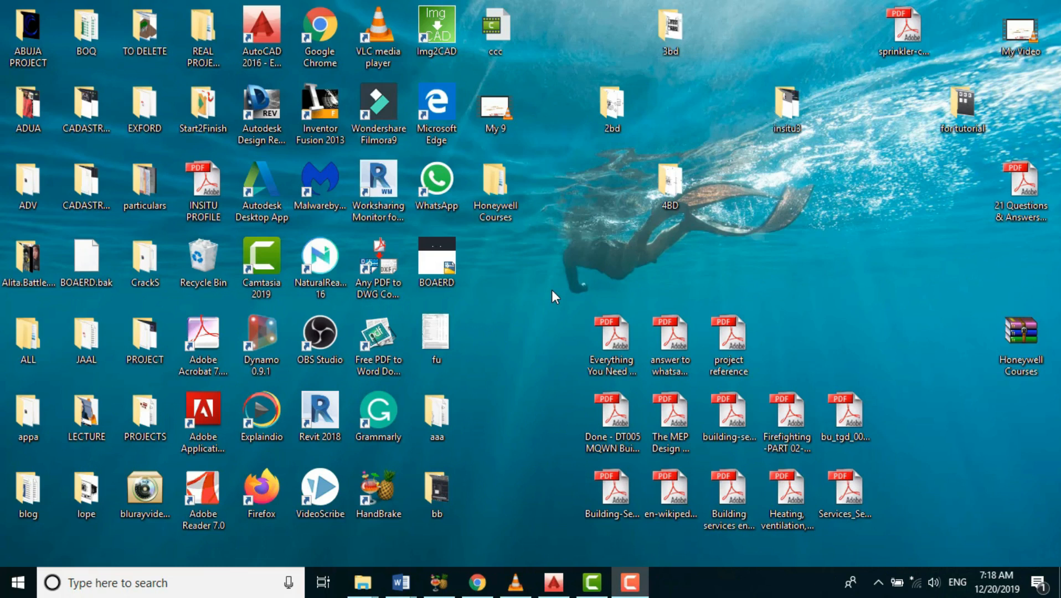
Step: Open the CADASTRAL1 project folder and maximize Explorer to list the CADAS drawings
left_click(144, 337)
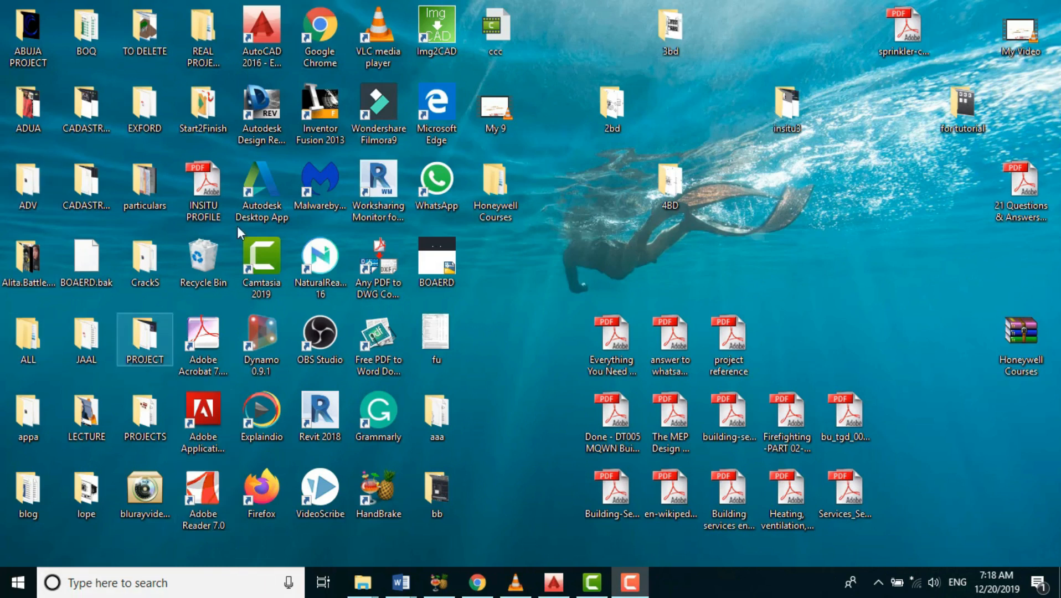
mouse_move(68, 176)
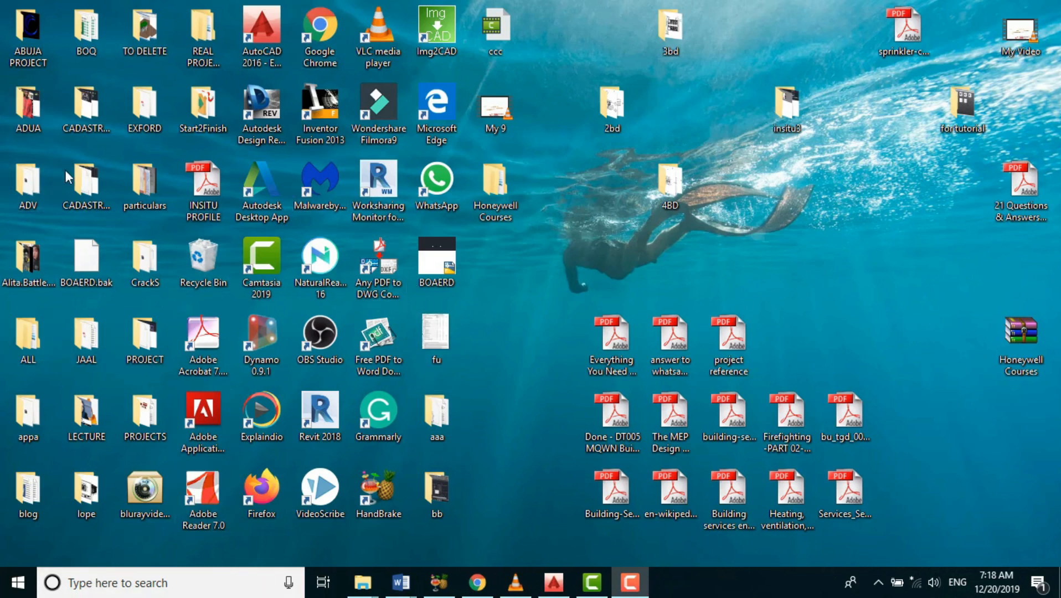
left_click(87, 108)
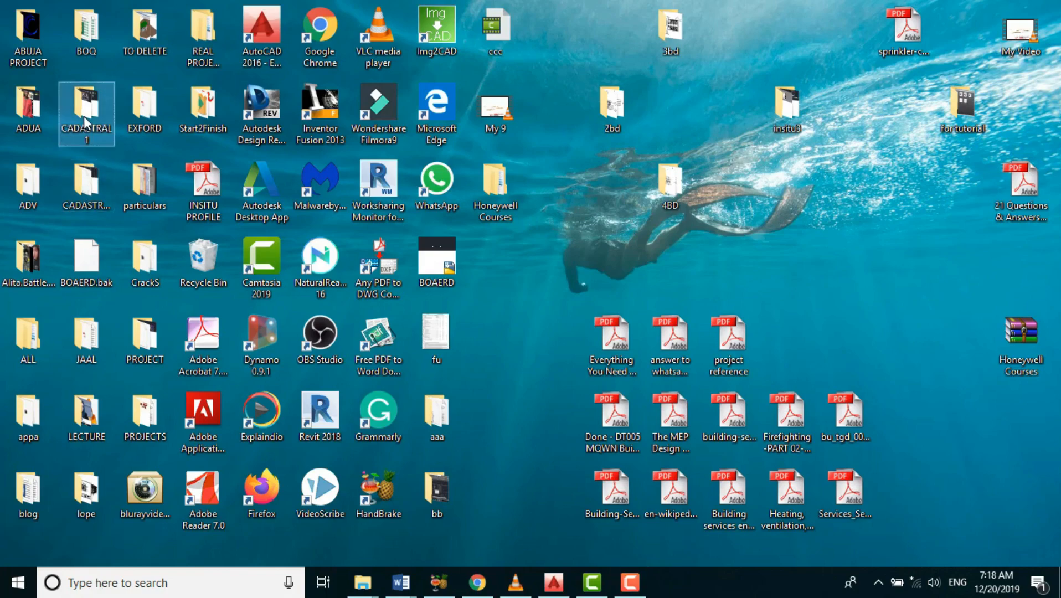
double_click(87, 113)
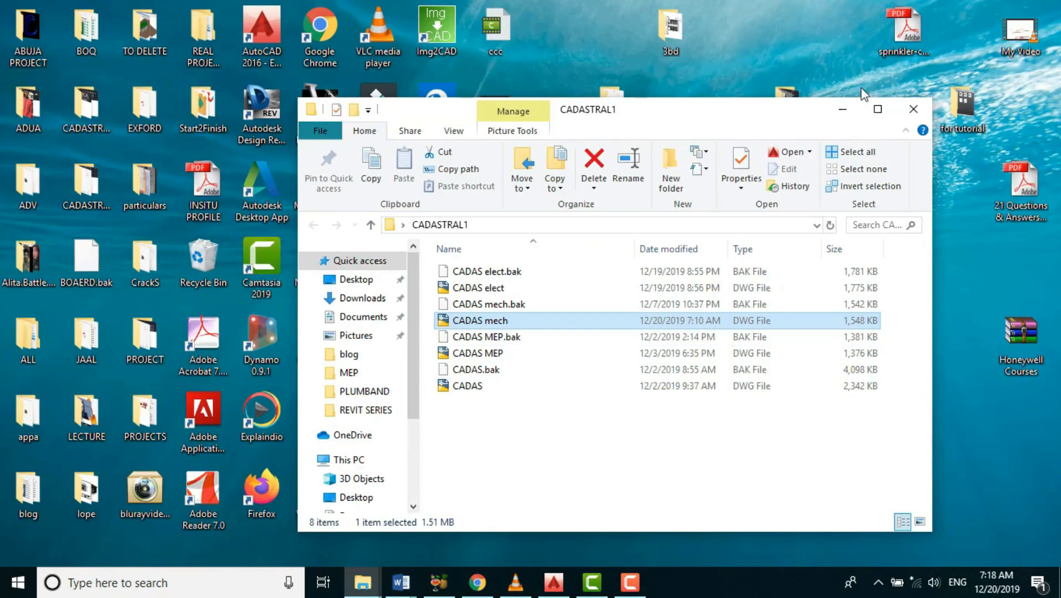
left_click(876, 109)
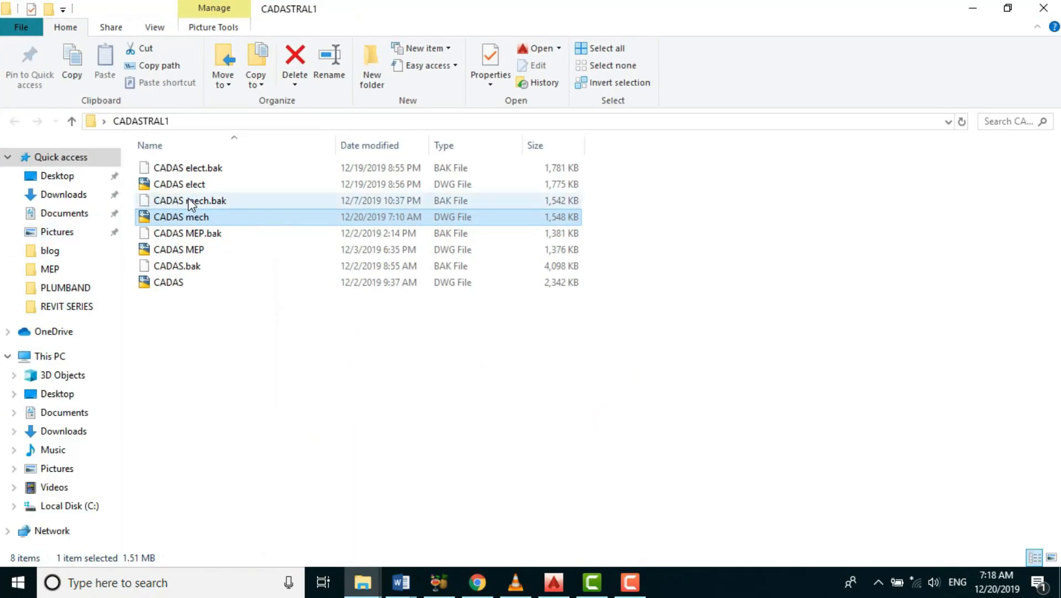
mouse_move(187, 249)
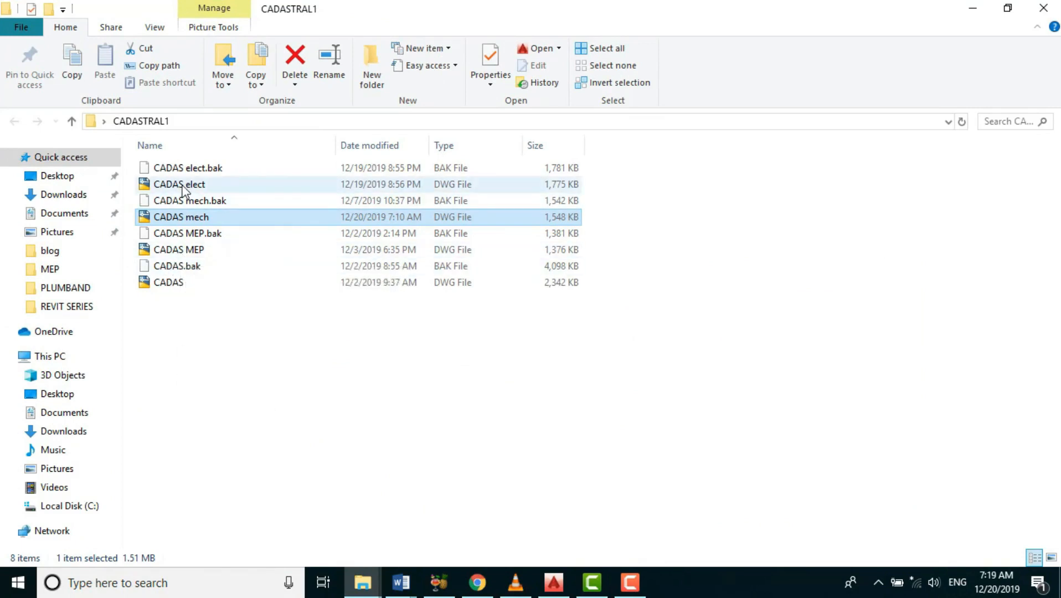
mouse_move(179, 184)
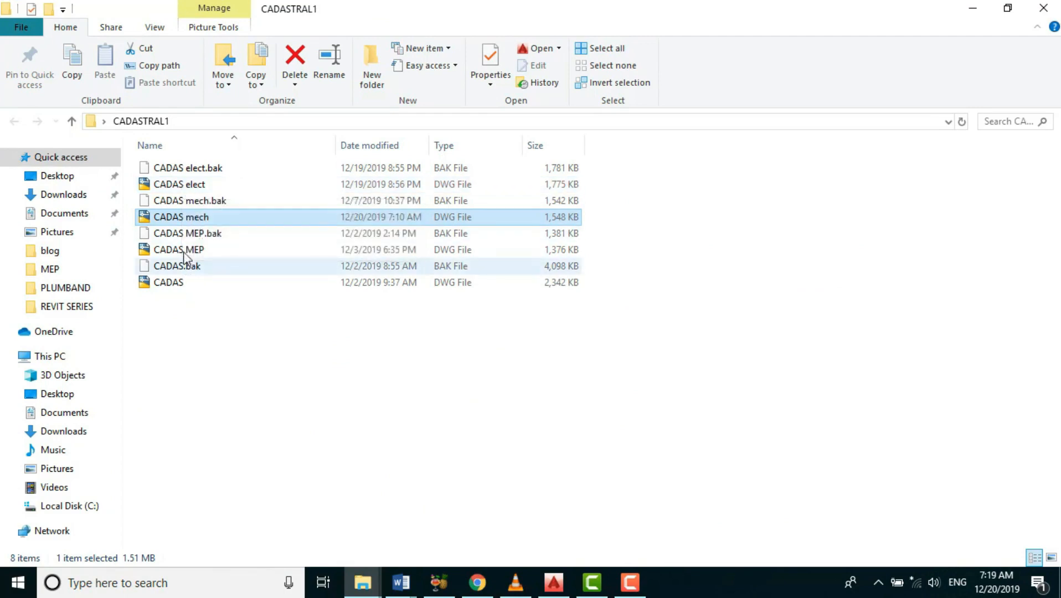
mouse_move(180, 216)
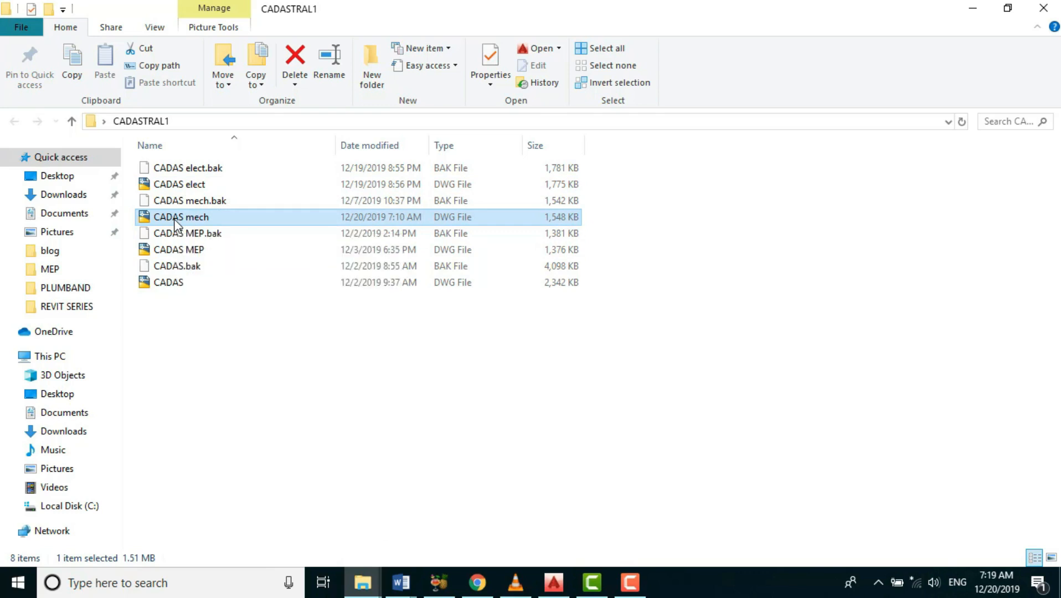
Step: Open CADAS mech.dwg in AutoCAD and zoom into the ground floor W.C area
double_click(181, 216)
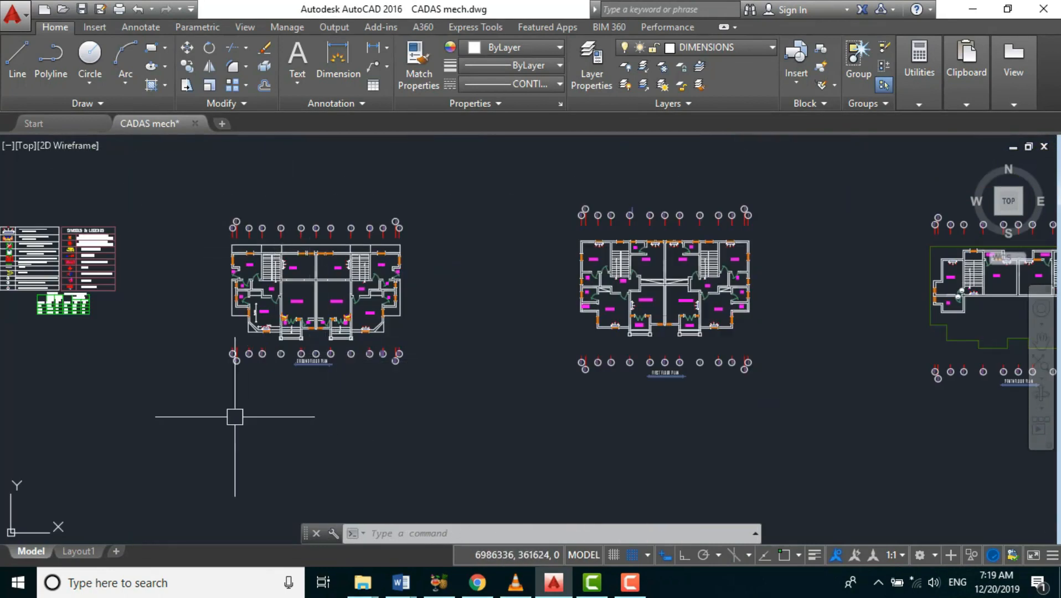
mouse_move(235, 444)
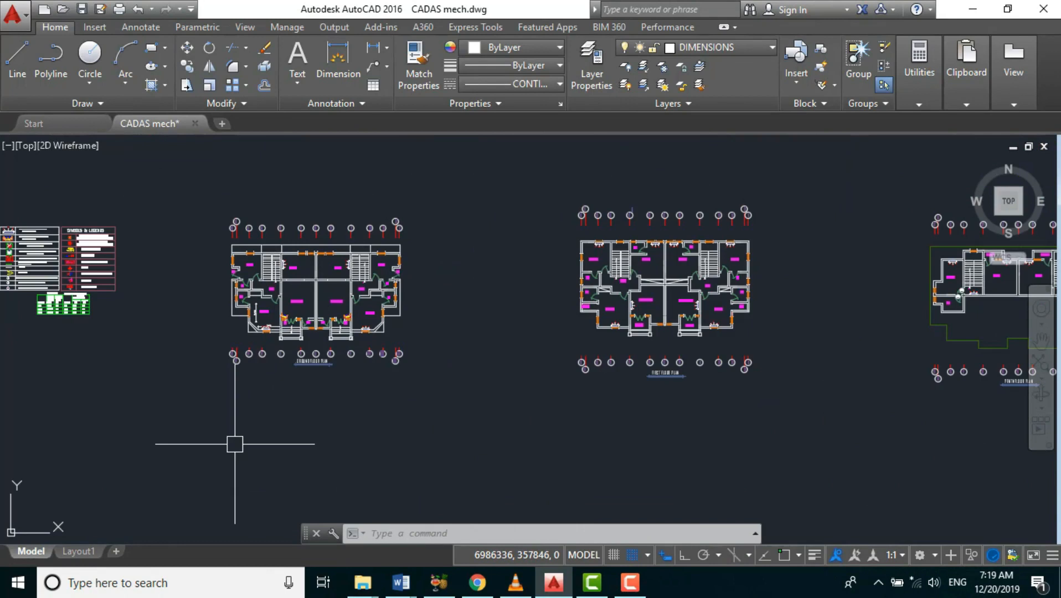
mouse_move(273, 298)
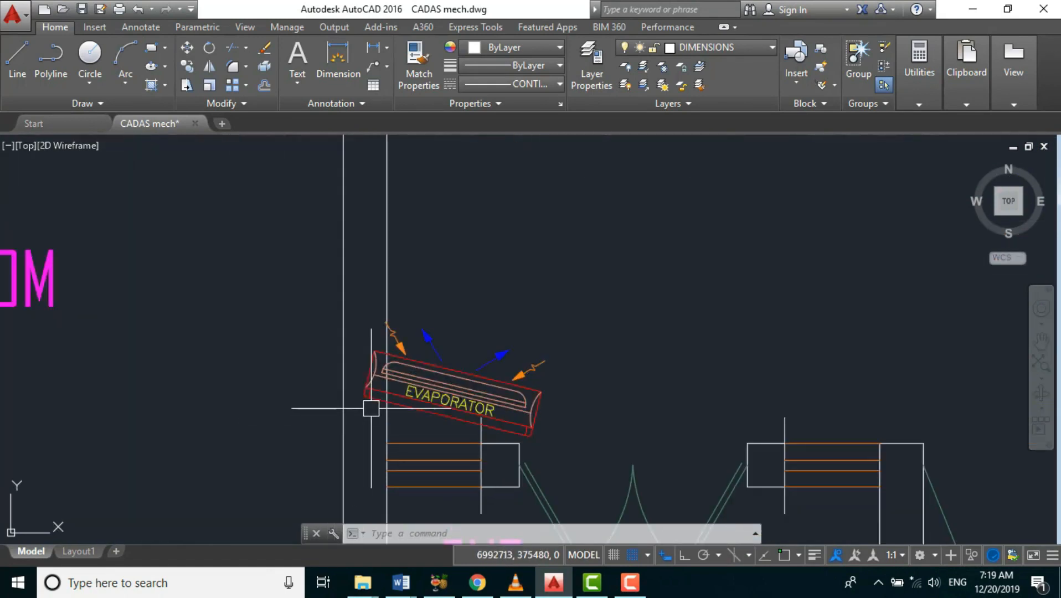
scroll("down", 3)
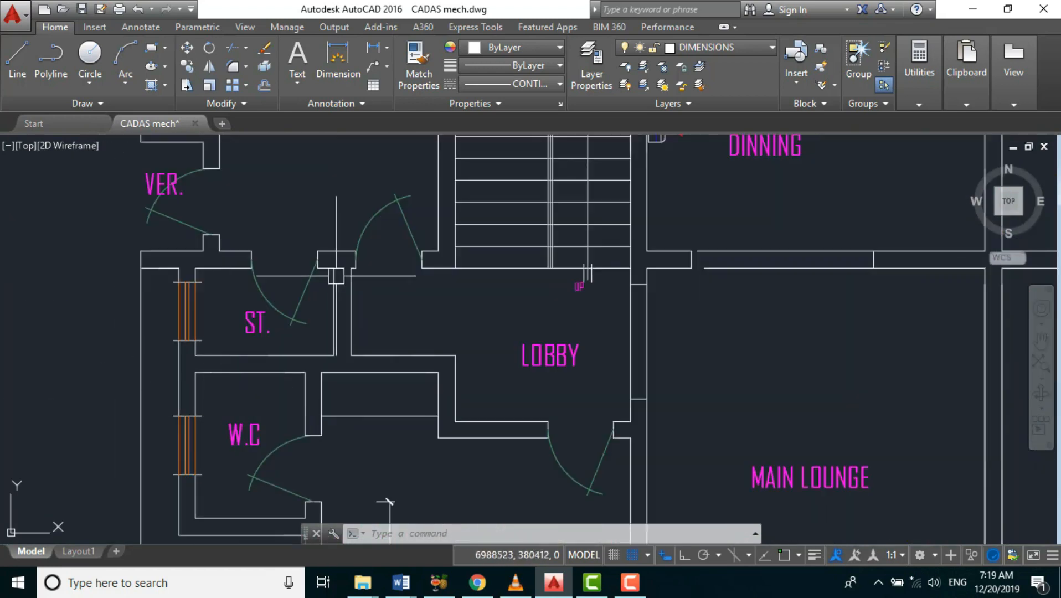
scroll("down", 3)
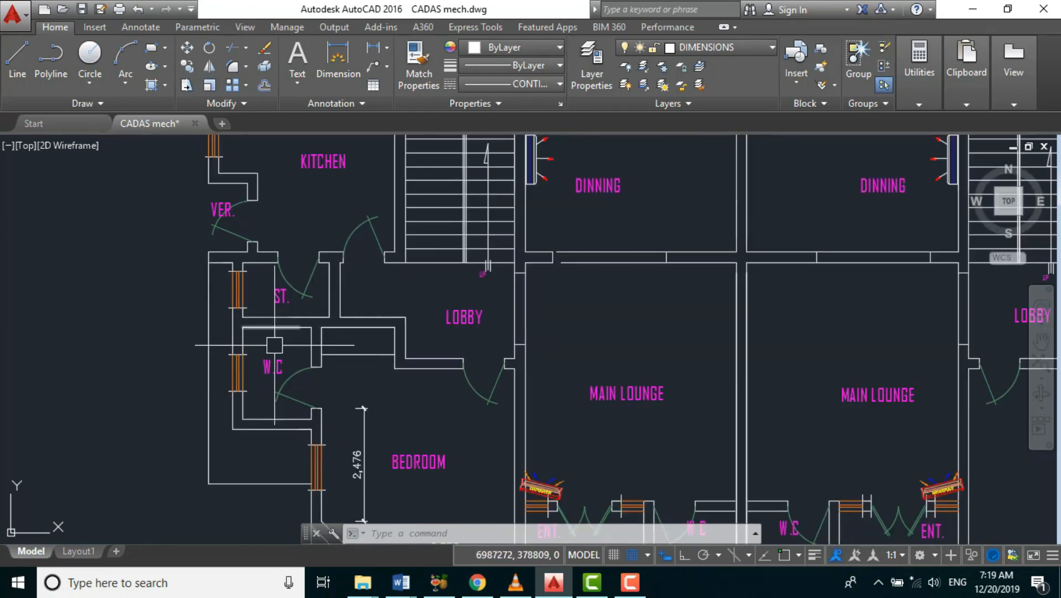
scroll("up", 3)
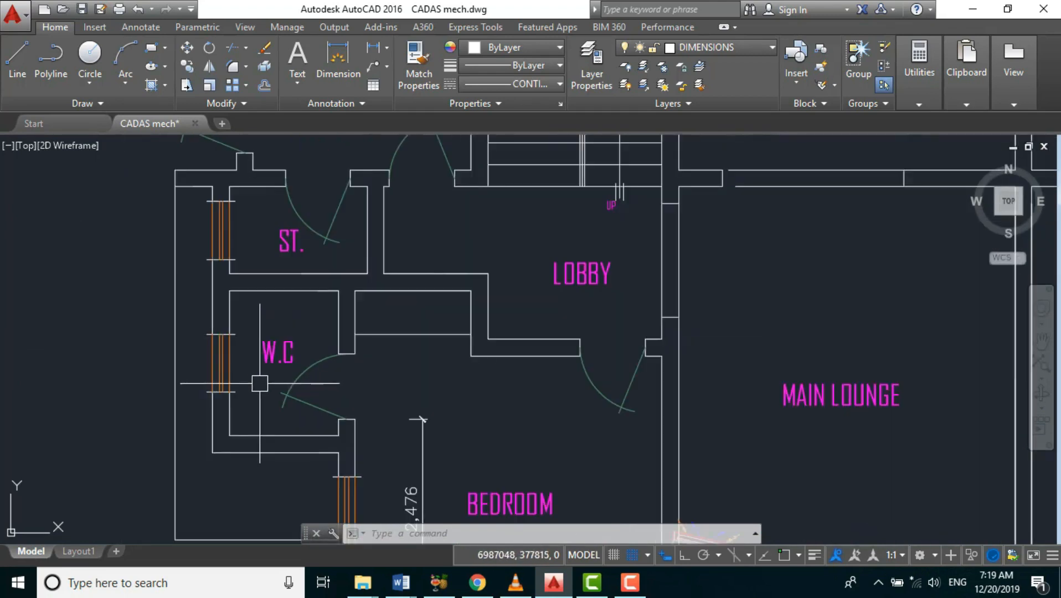
scroll("down", 3)
type("CP")
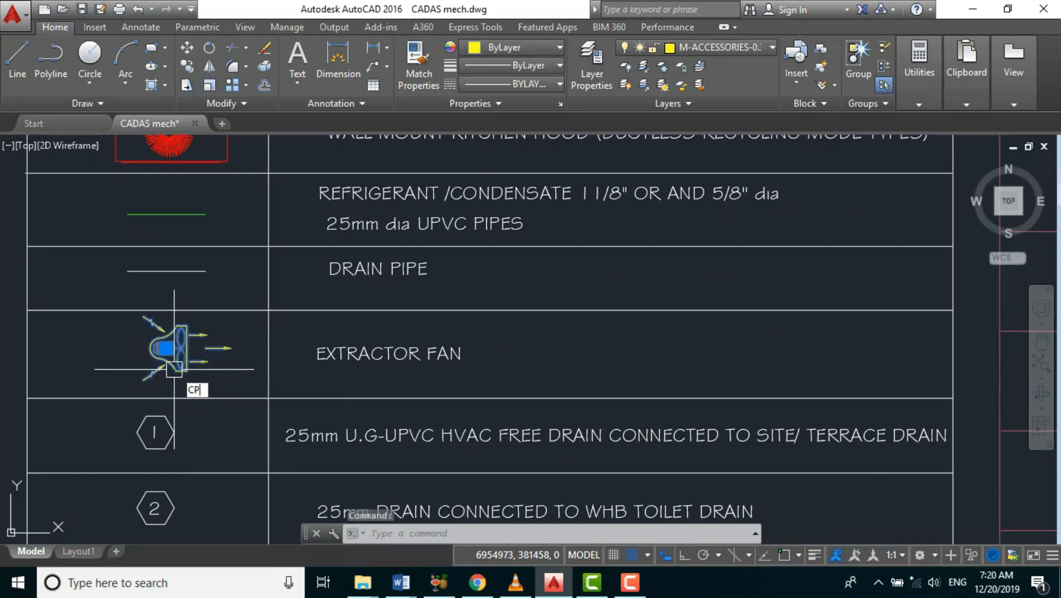
mouse_move(193, 370)
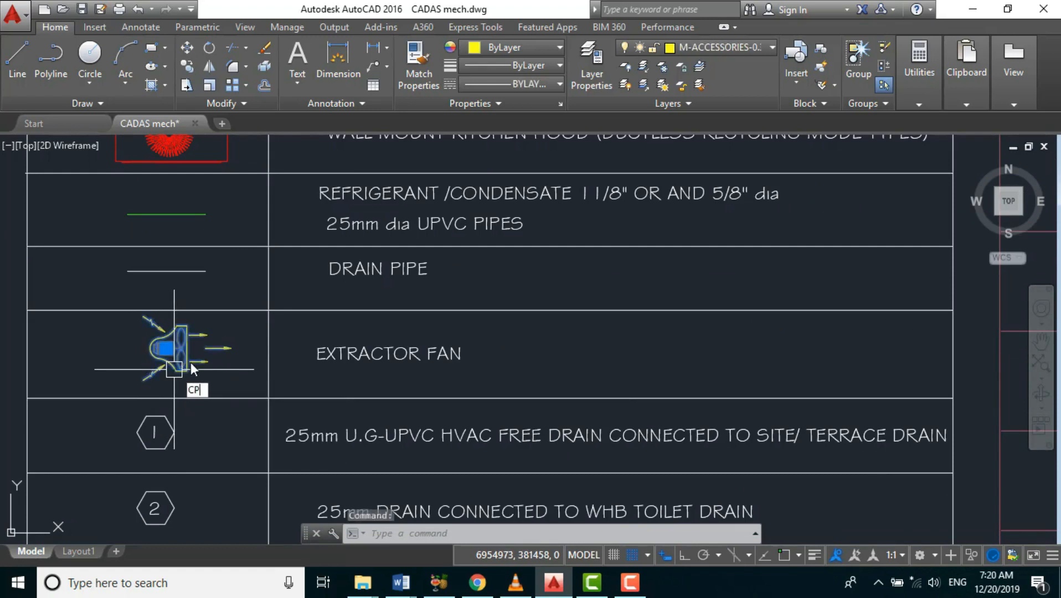
Step: Copy the extractor fan symbol from the legend into the W.C, cancelling the stray command
key("Return")
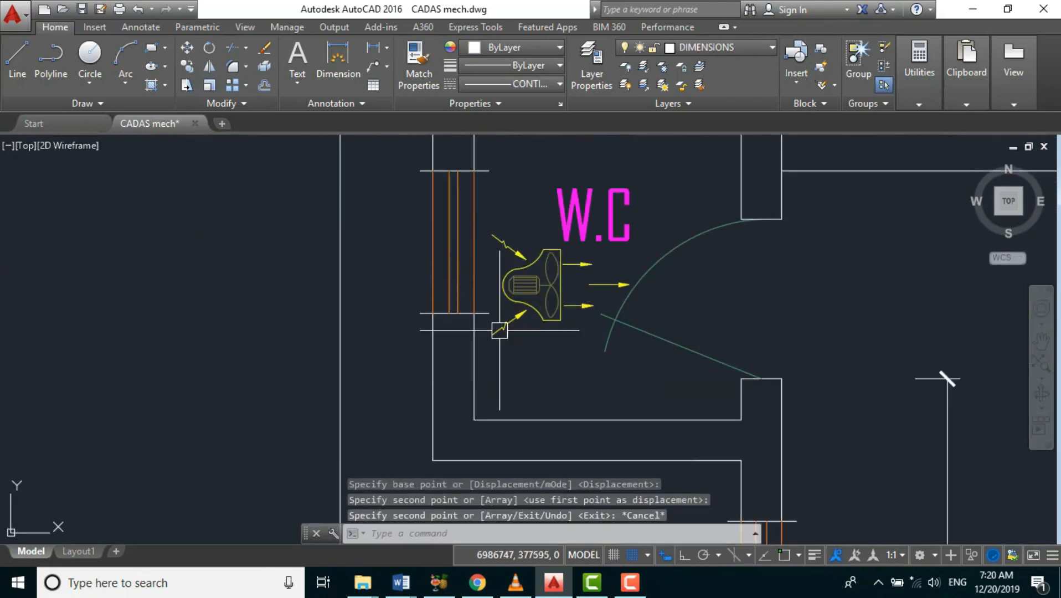
type("R")
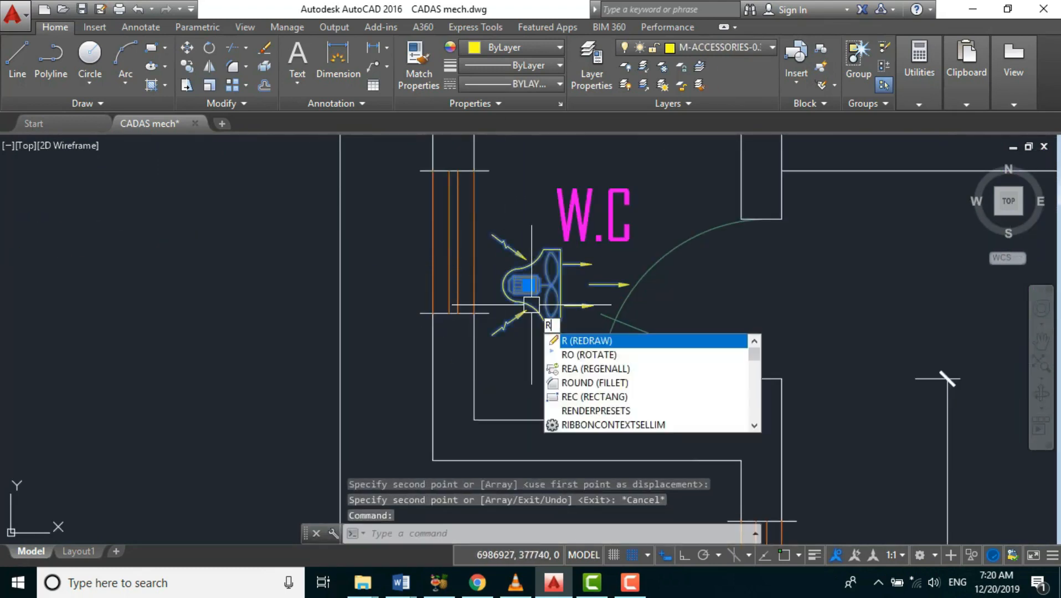
key("Escape")
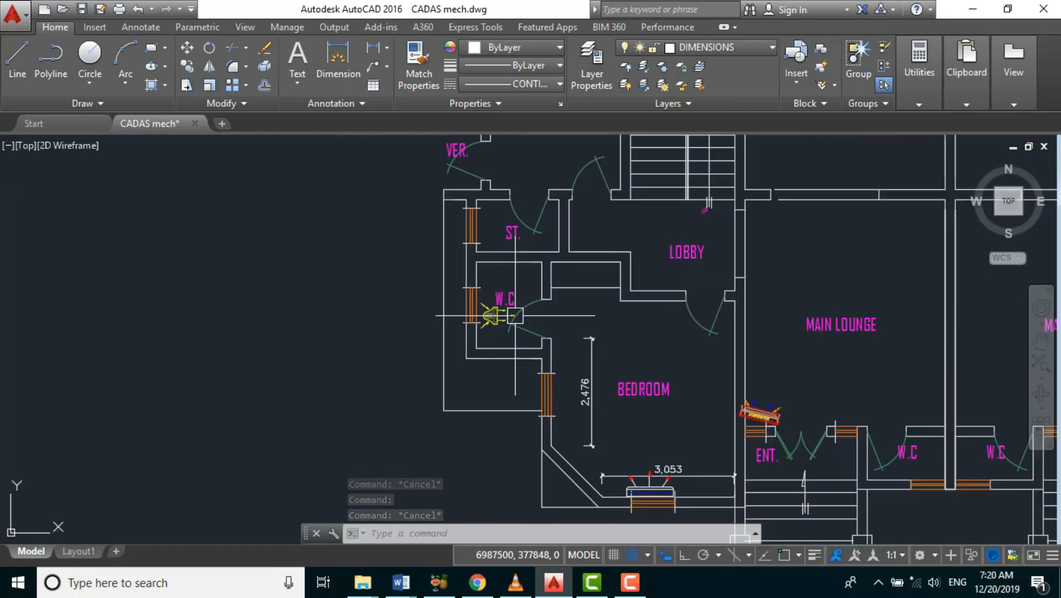
scroll("up", 3)
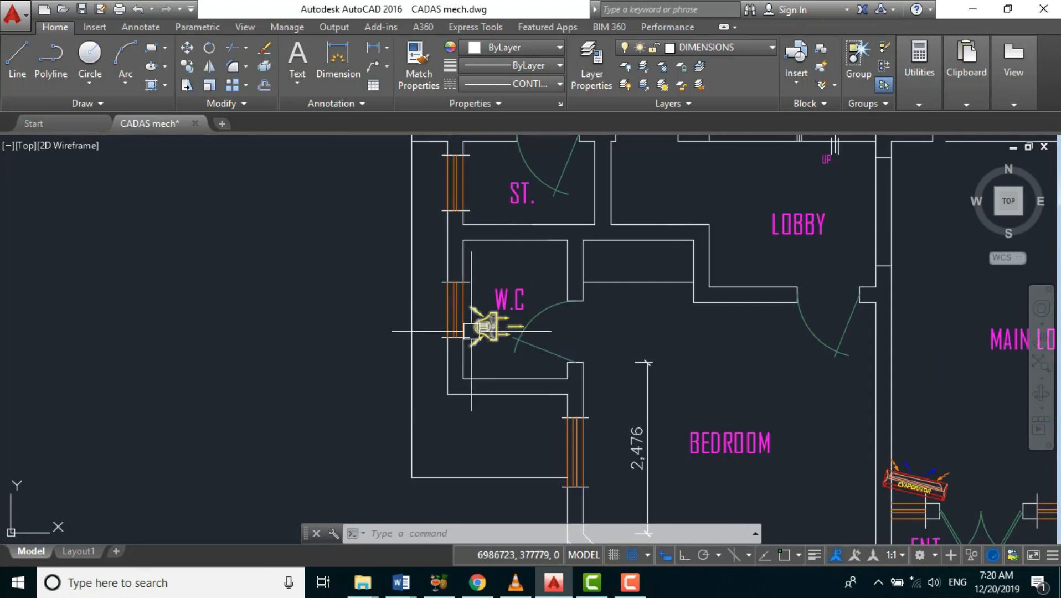
mouse_move(183, 382)
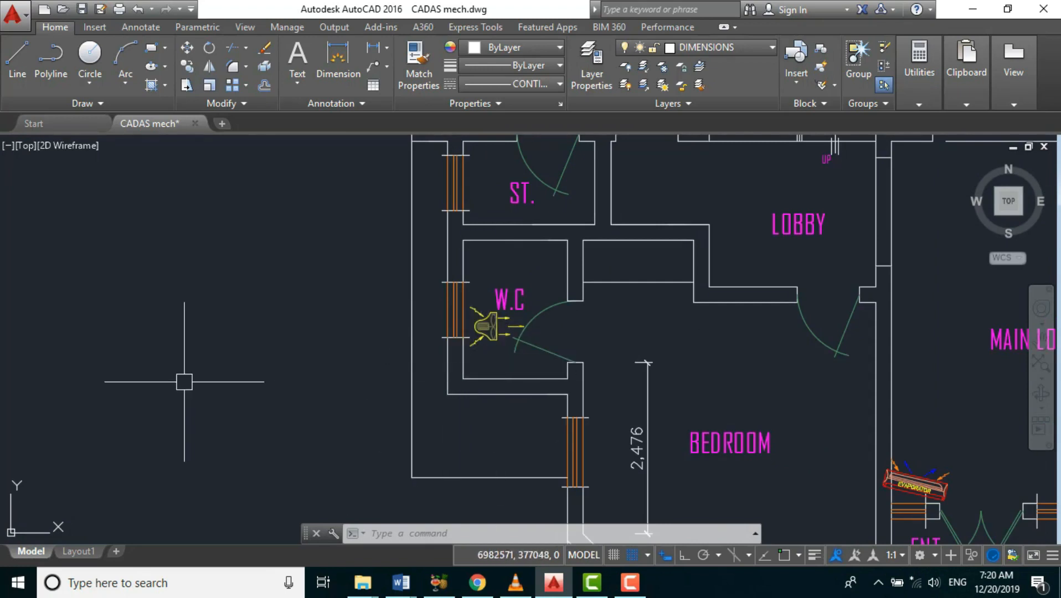
mouse_move(201, 383)
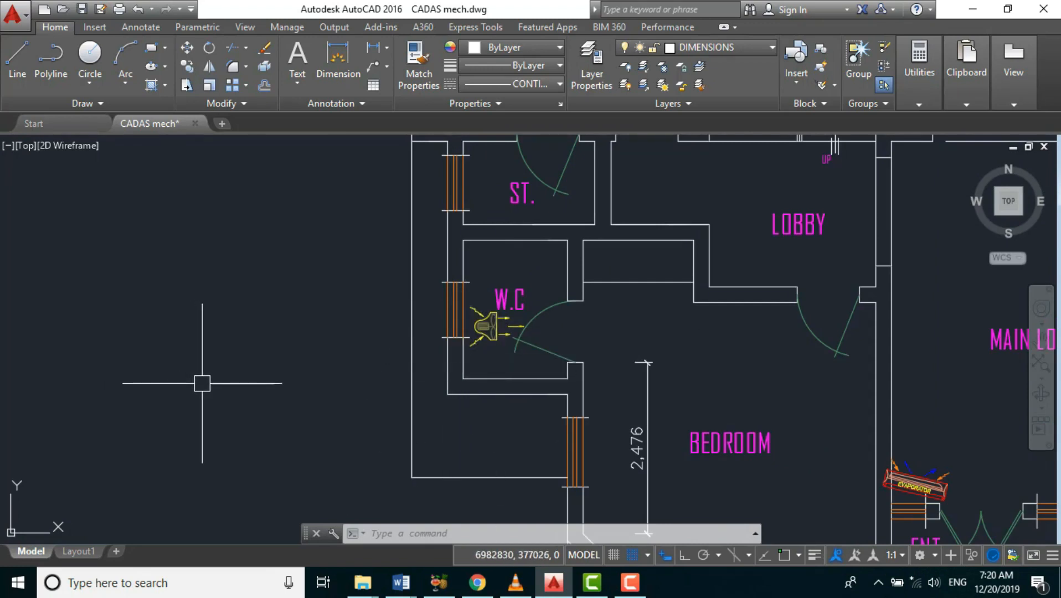
mouse_move(366, 241)
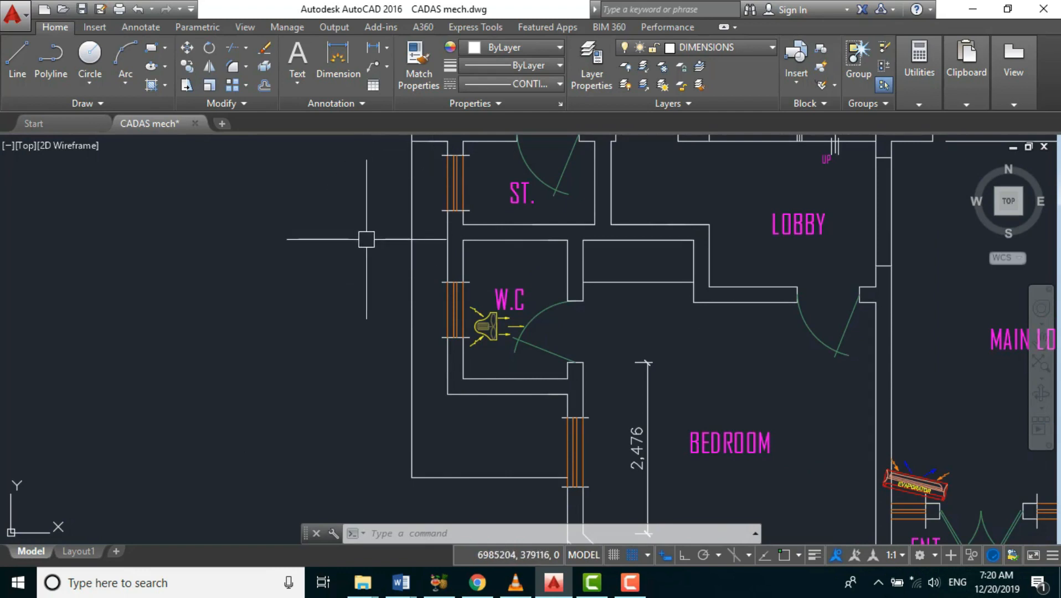
mouse_move(363, 244)
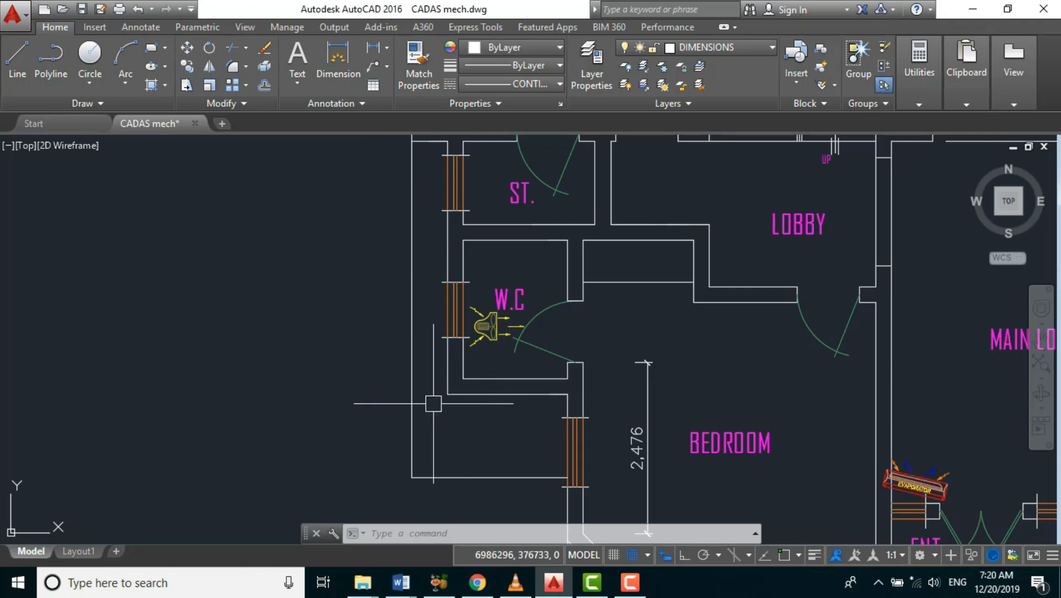
scroll("down", 3)
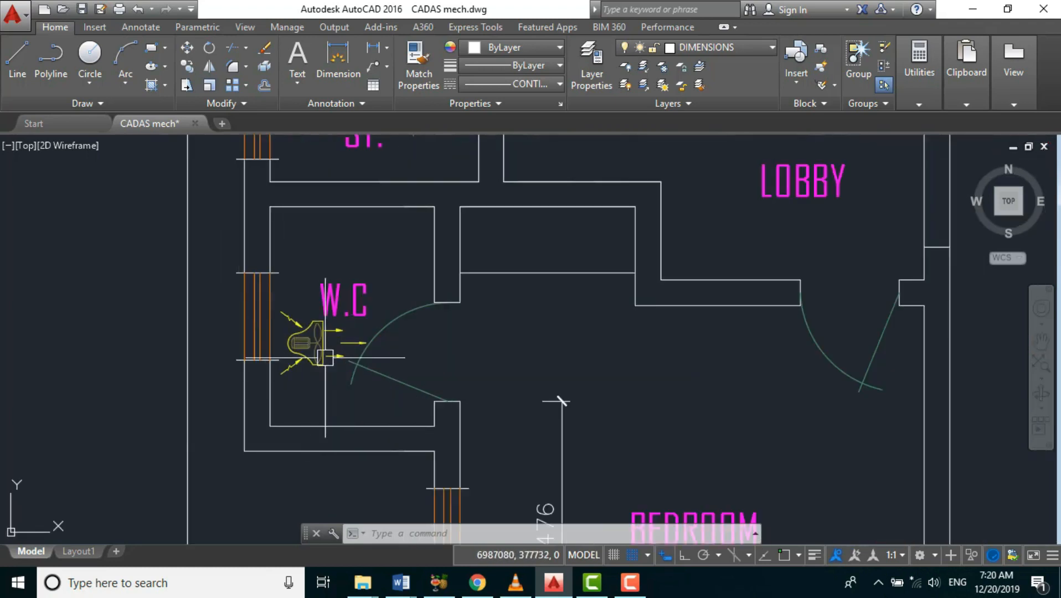
left_click(318, 345)
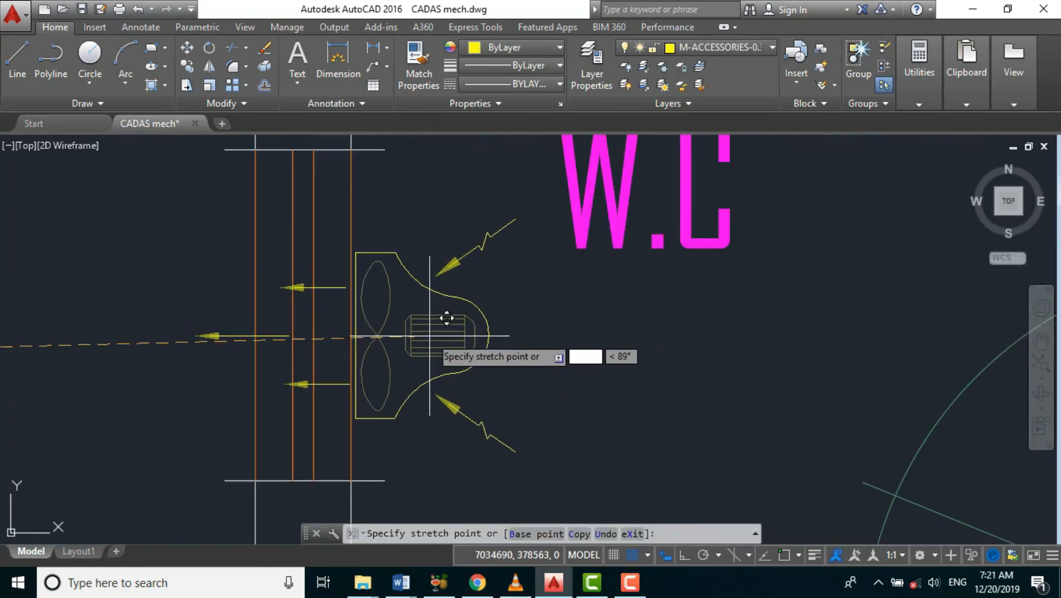
Step: Reposition the W.C fan flush into the outer wall with airflow arrows pointing outward
key("Escape")
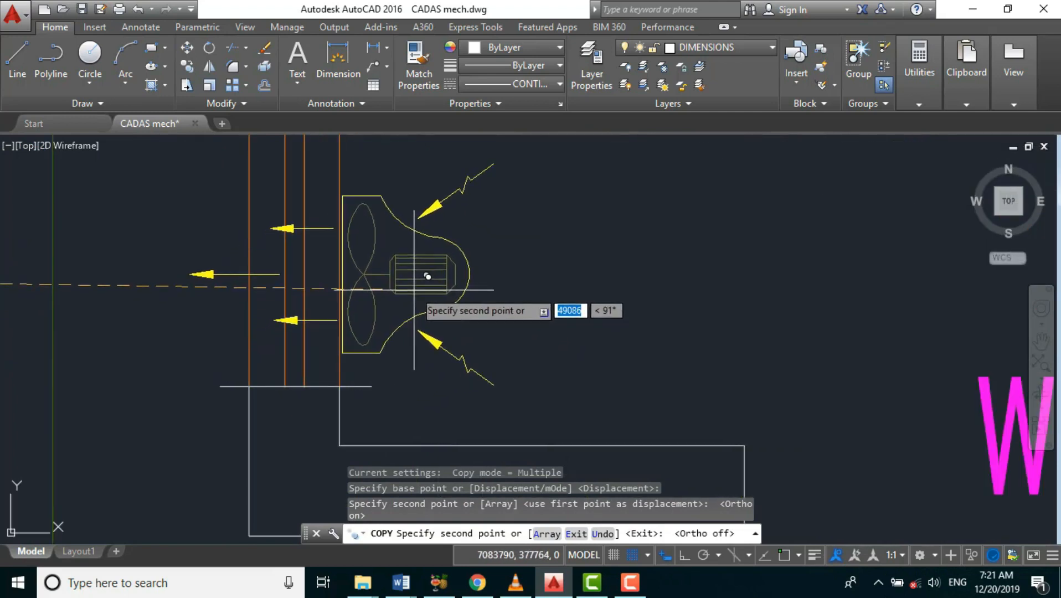
key("Escape")
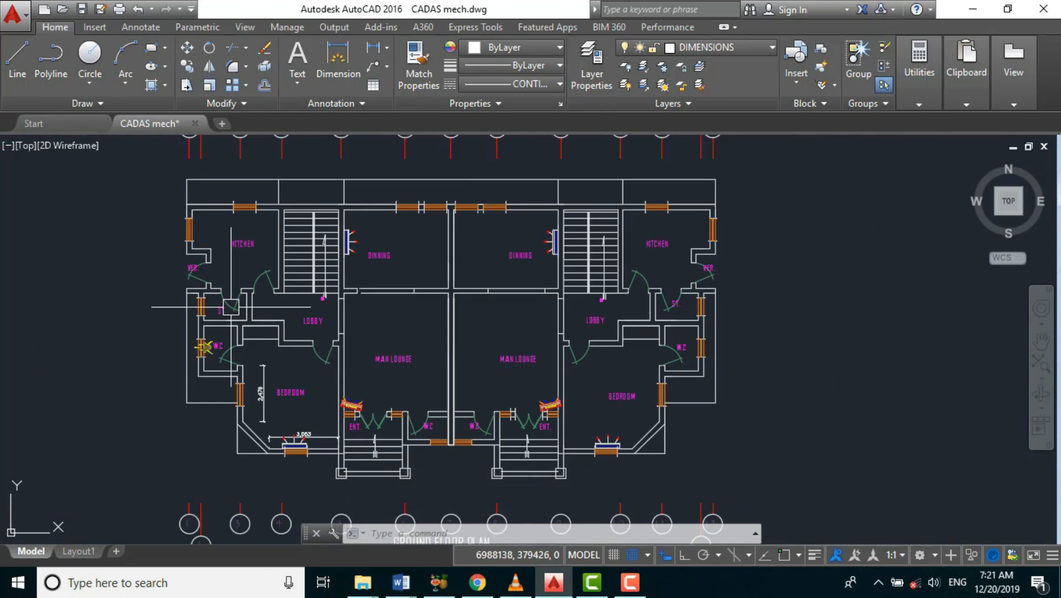
Step: Copy the red hood block into the kitchen against the top wall below the window
scroll("up", 3)
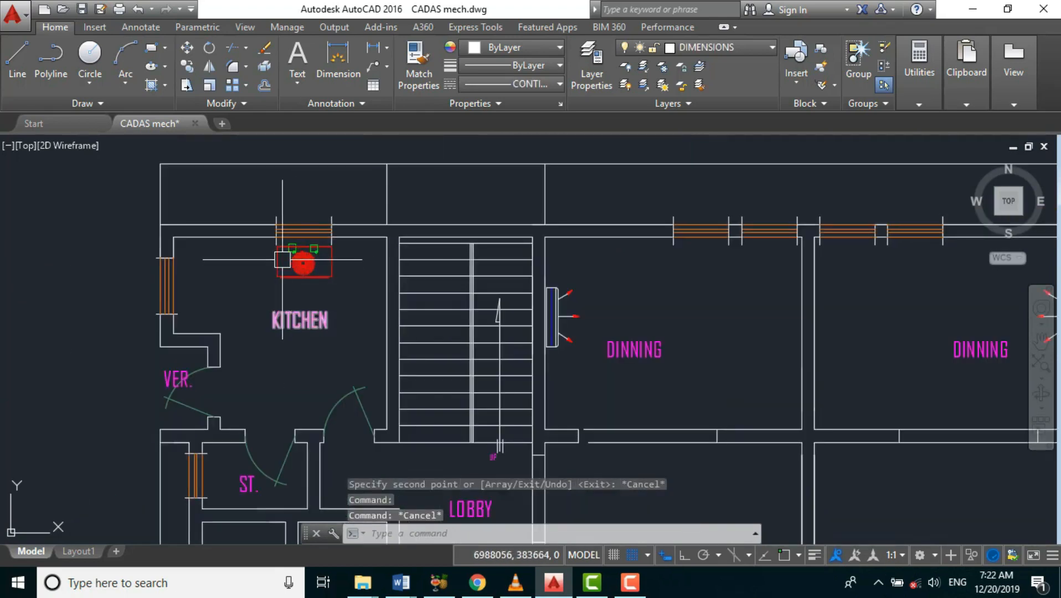
scroll("up", 3)
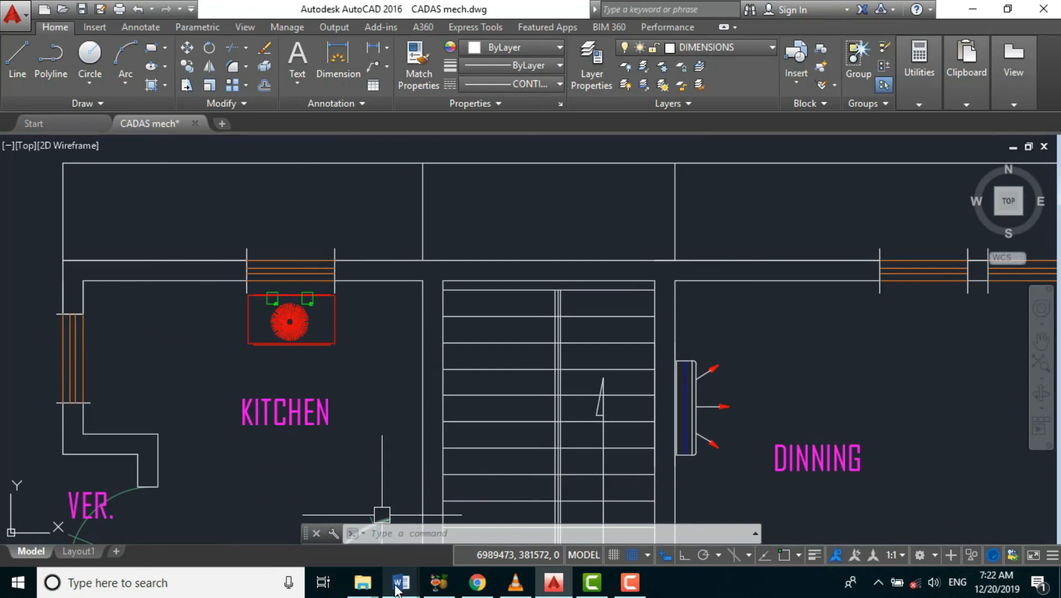
mouse_move(362, 583)
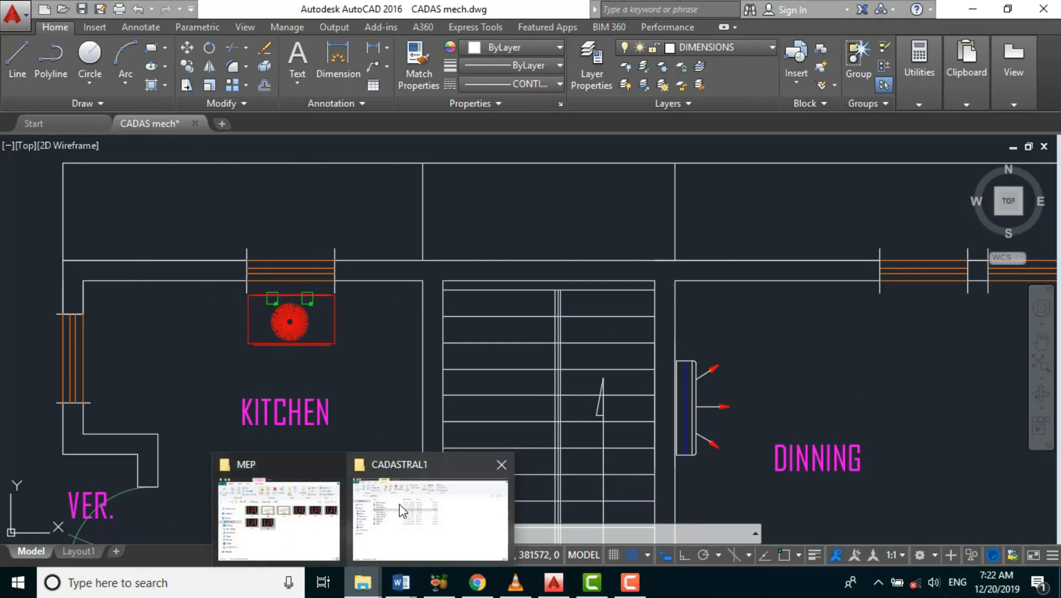
Step: Open CADAS elect.dwg from the CADASTRAL1 folder alongside CADAS mech
left_click(430, 514)
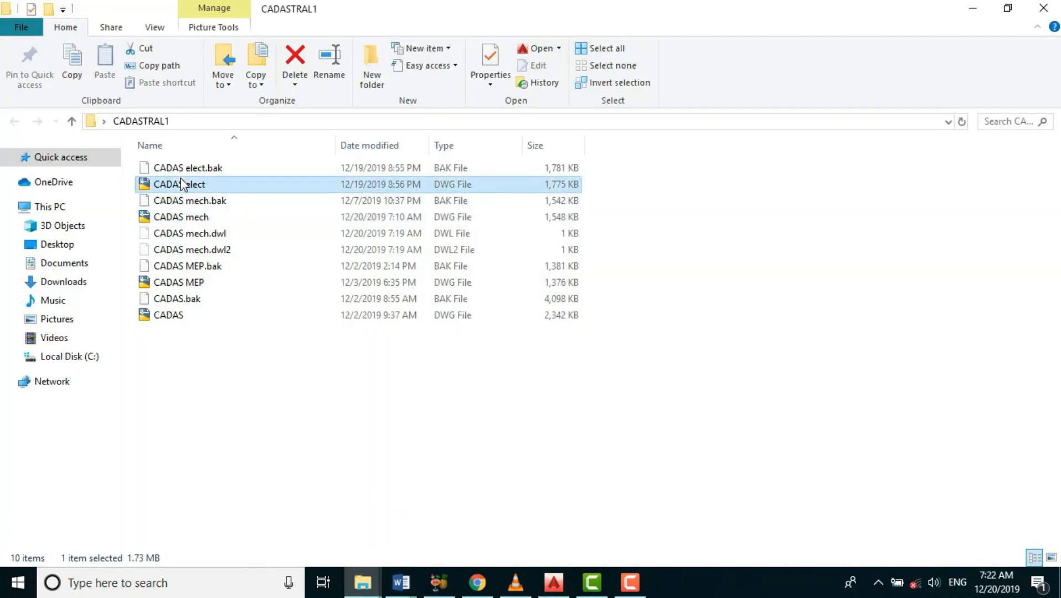
double_click(179, 184)
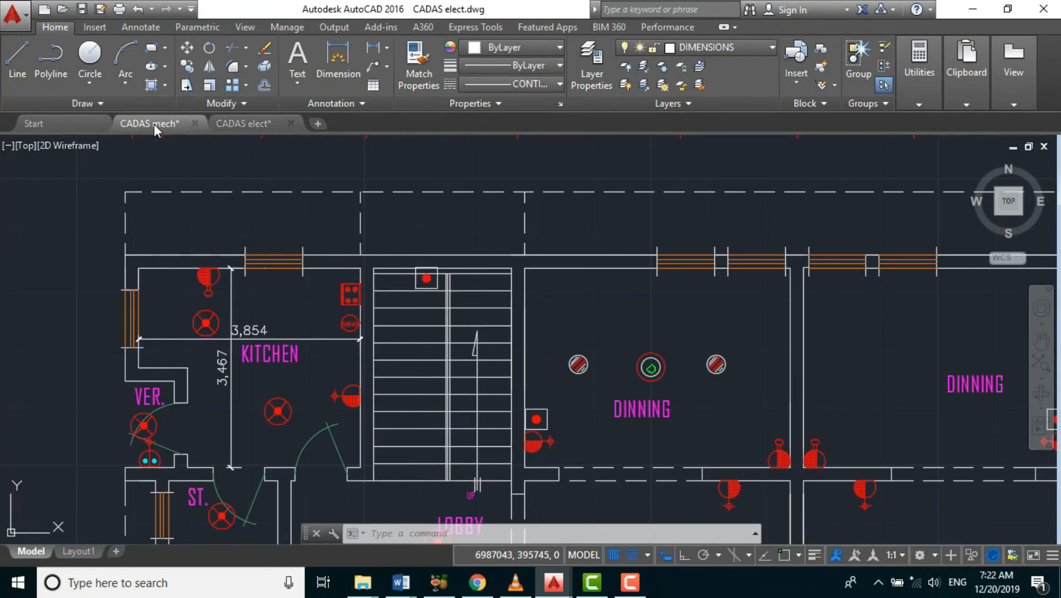
Step: In CADAS mech, rotate the hood unit upright and move it onto the wall beside the stairs
left_click(150, 124)
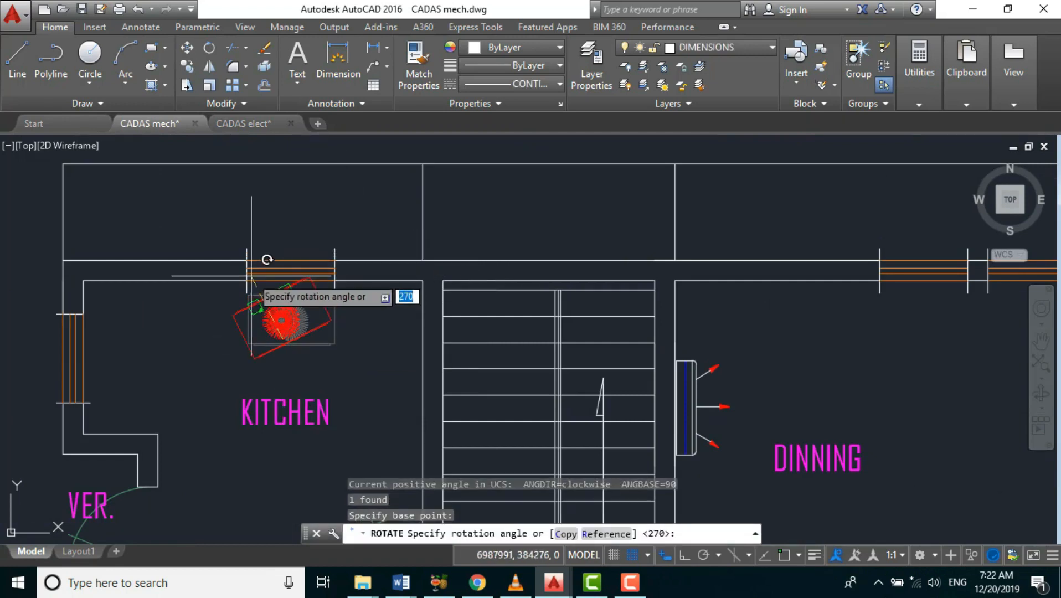
key("Return")
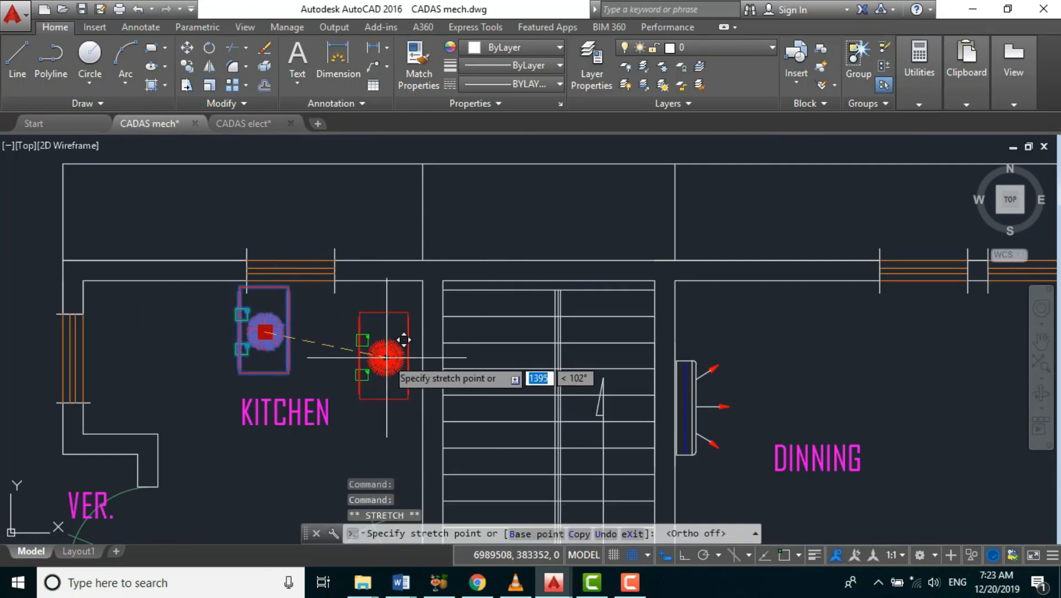
left_click(398, 357)
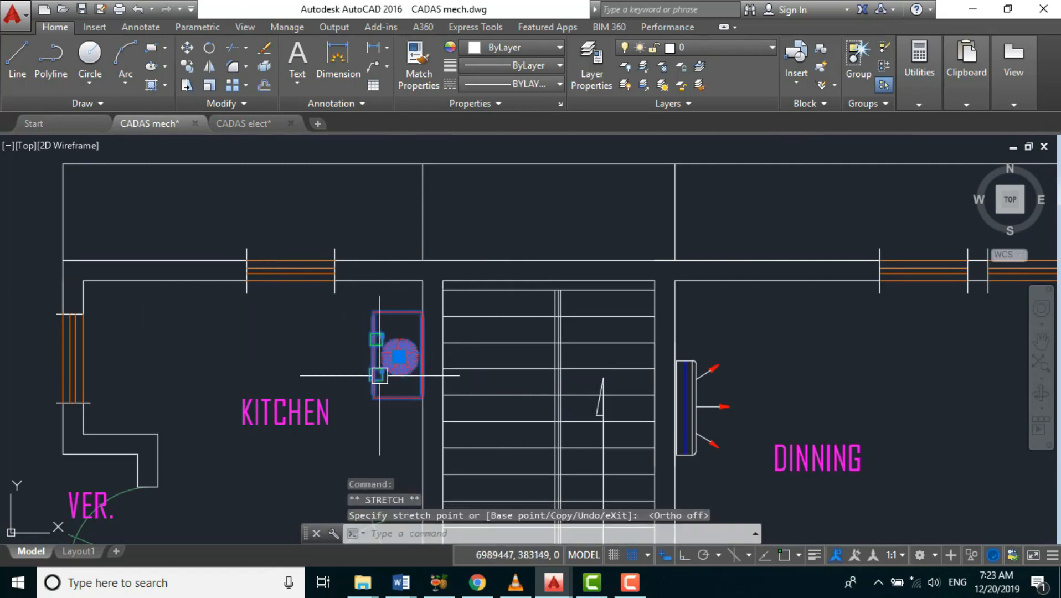
key("Escape")
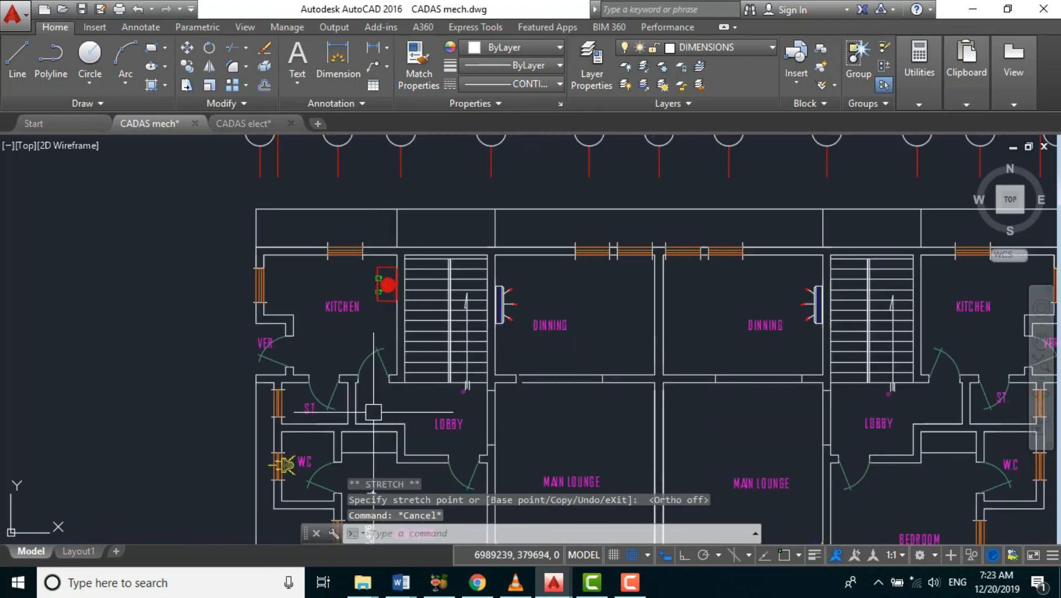